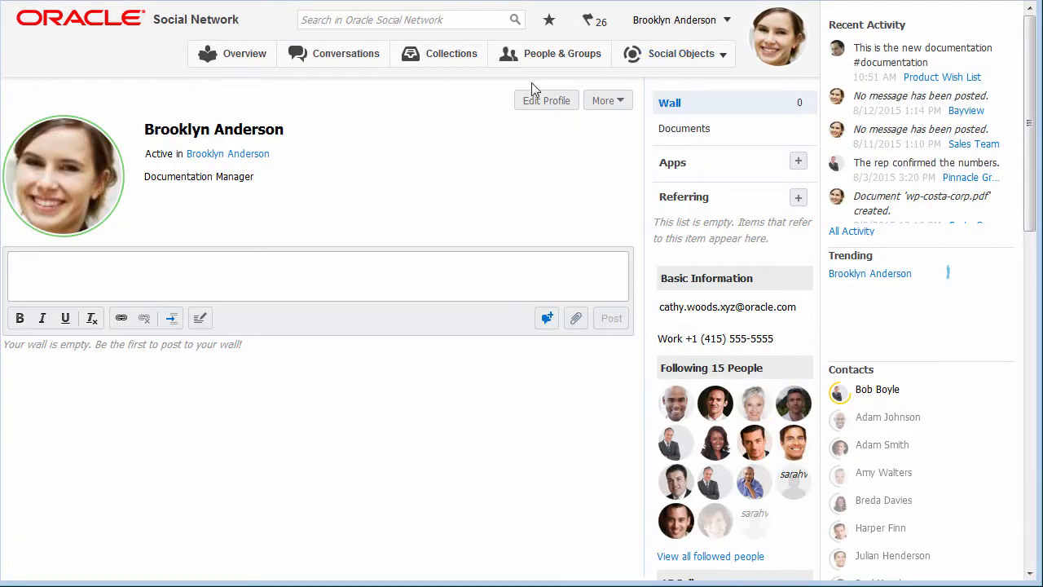
# - Edit your profile to read Senior Documentation Manager in the Information Technology department
pyautogui.click(544, 101)
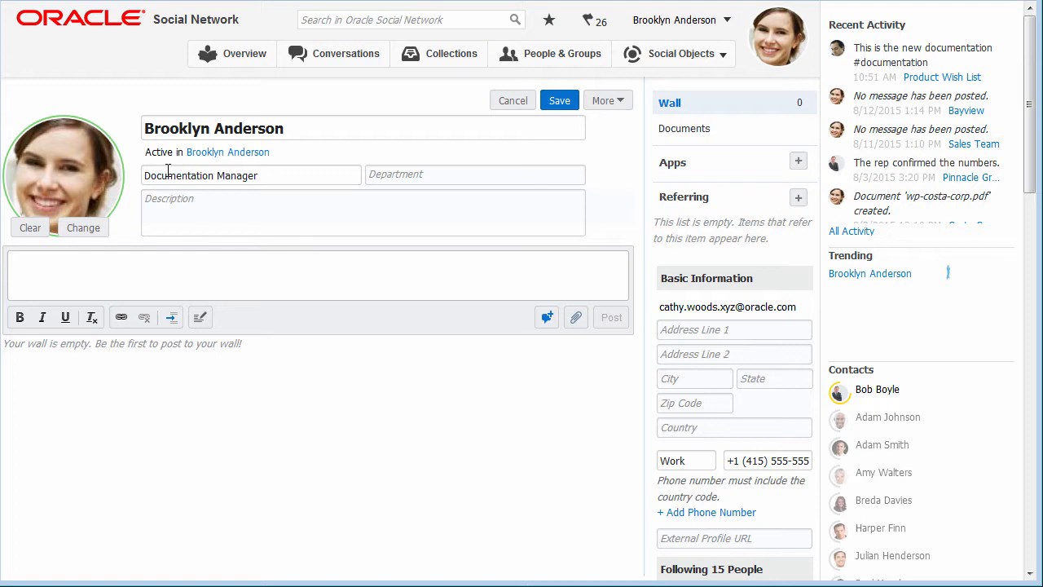
pyautogui.write('Information Technology')
pyautogui.write('I will be at the sales conference today.')
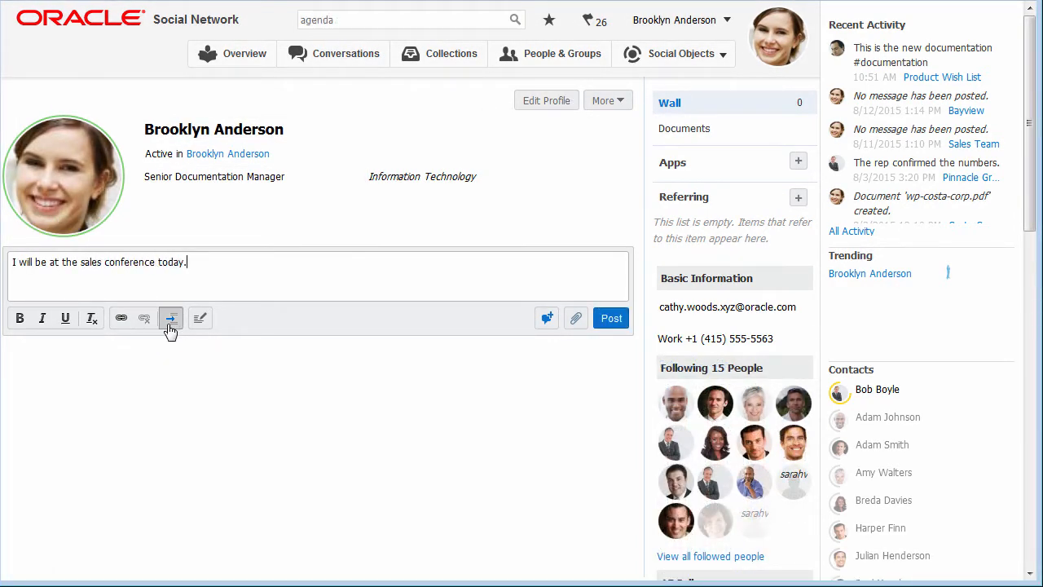
# - Post the sales-conference wall message with a reference to Sales Conference 2015
pyautogui.click(169, 318)
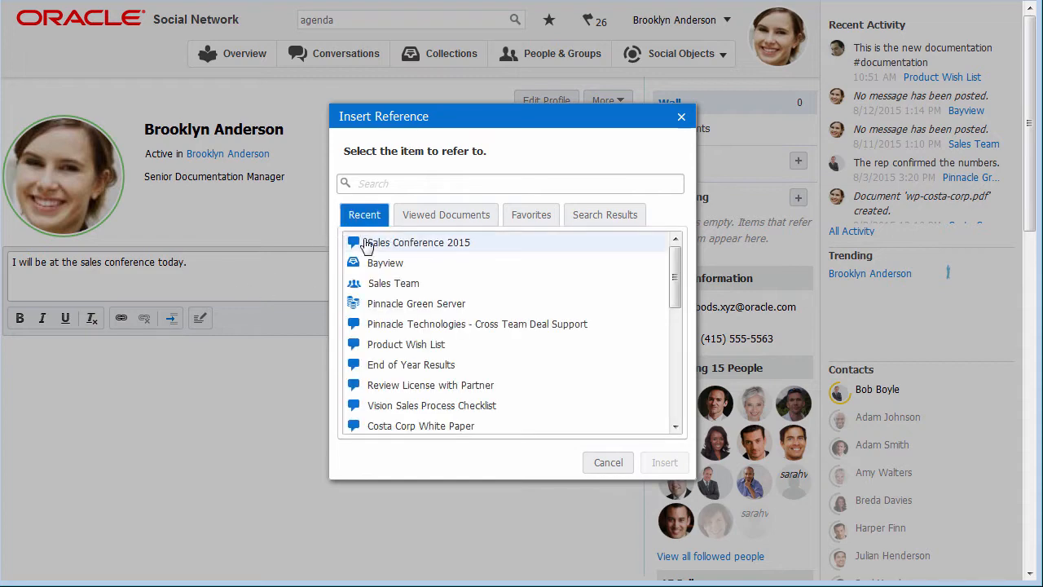
pyautogui.click(665, 463)
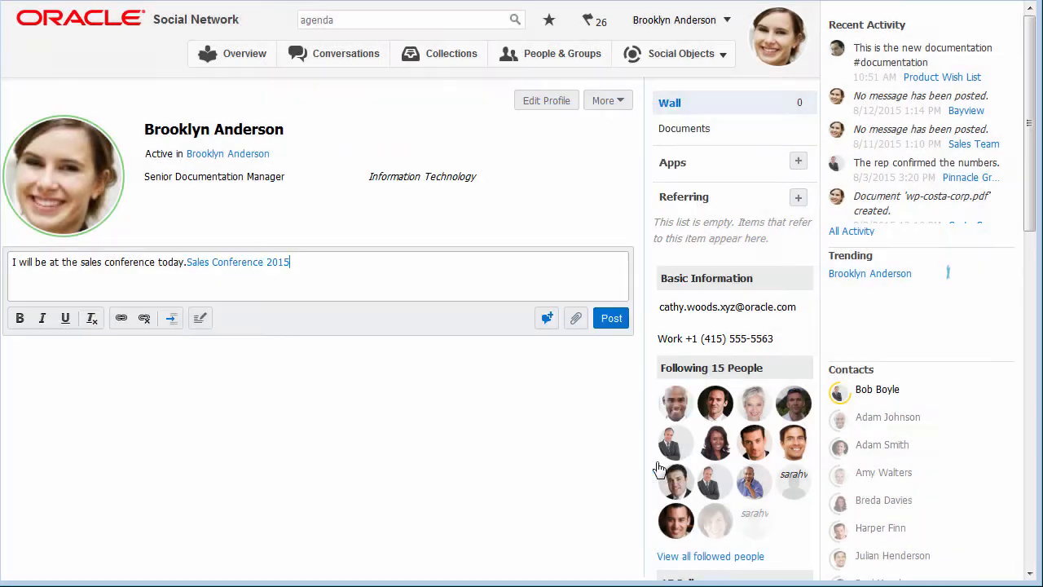
pyautogui.click(610, 318)
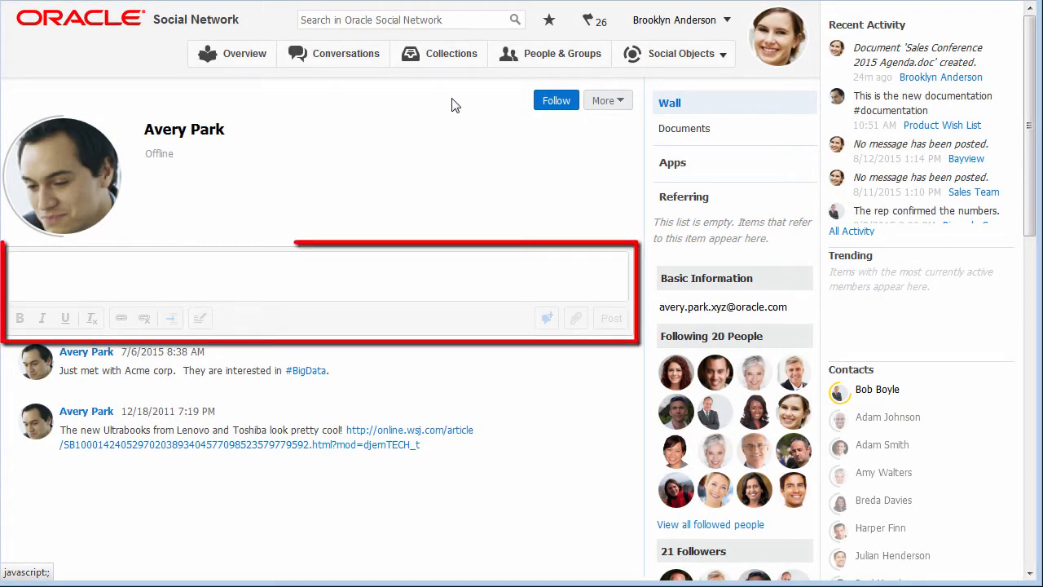
pyautogui.moveTo(558, 101)
pyautogui.write('The stats are being compiled and will be available today.')
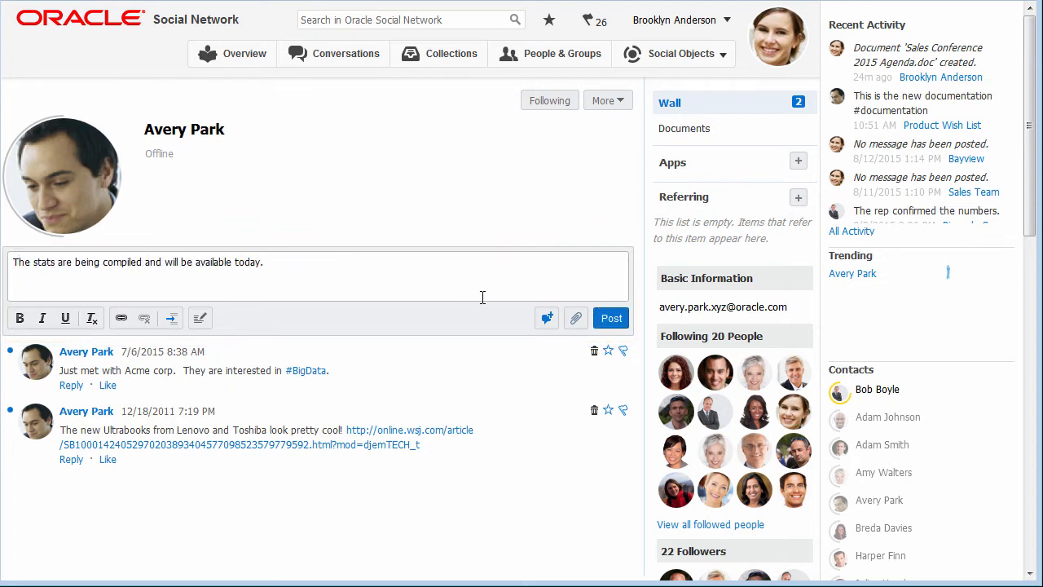
pyautogui.click(610, 318)
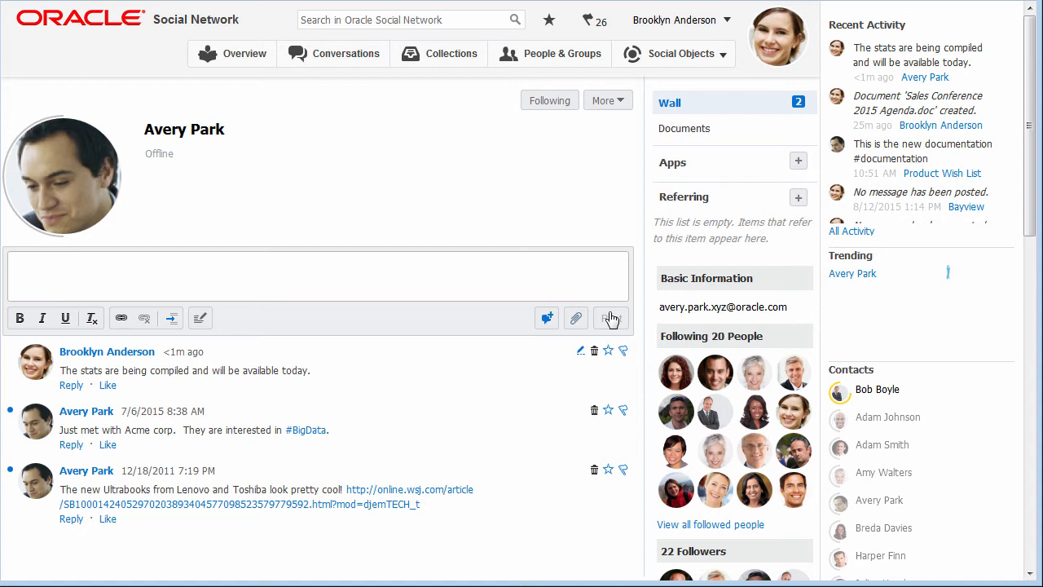
pyautogui.click(609, 318)
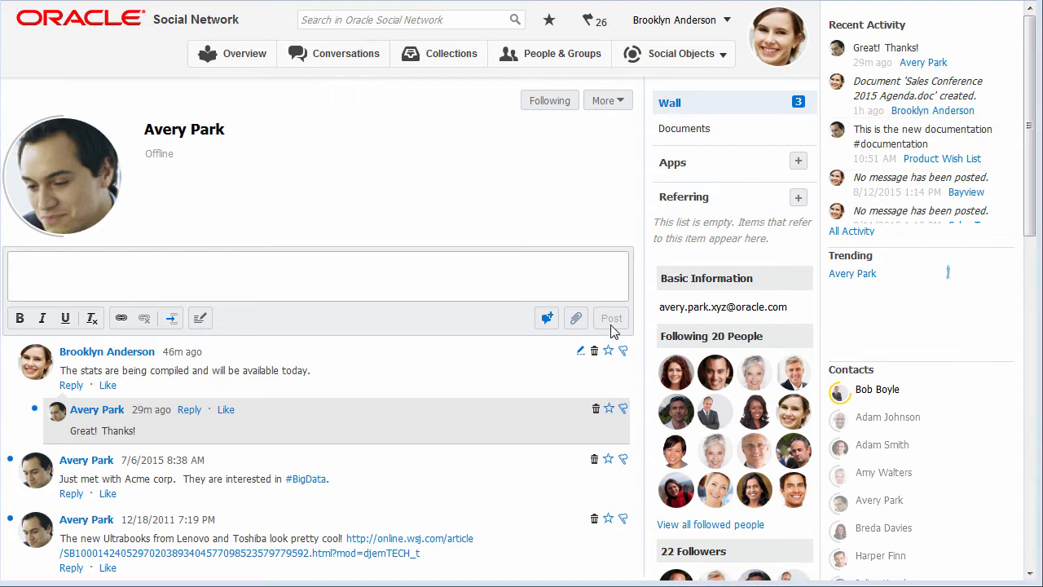
pyautogui.click(549, 53)
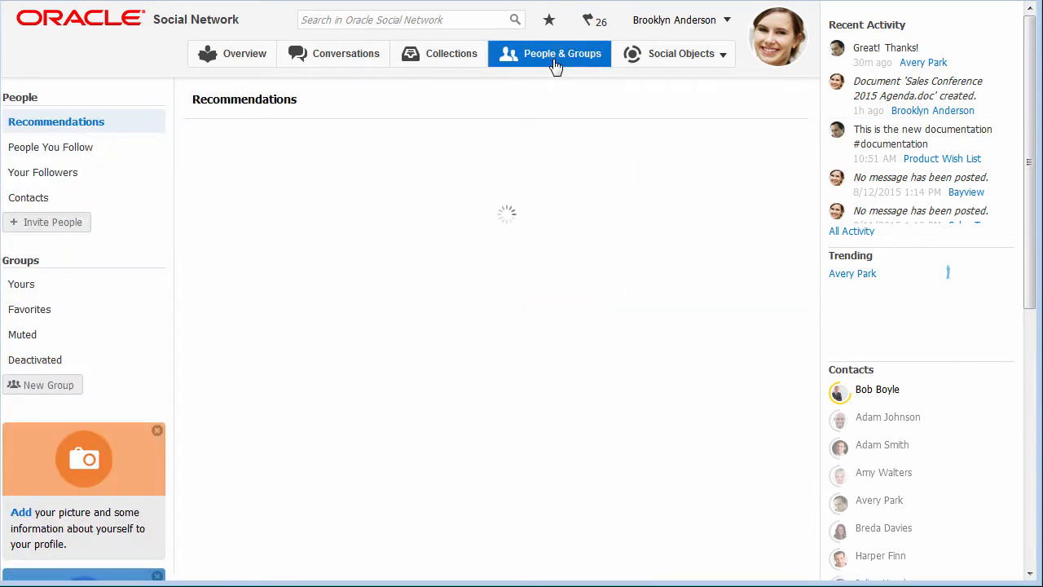
pyautogui.click(561, 54)
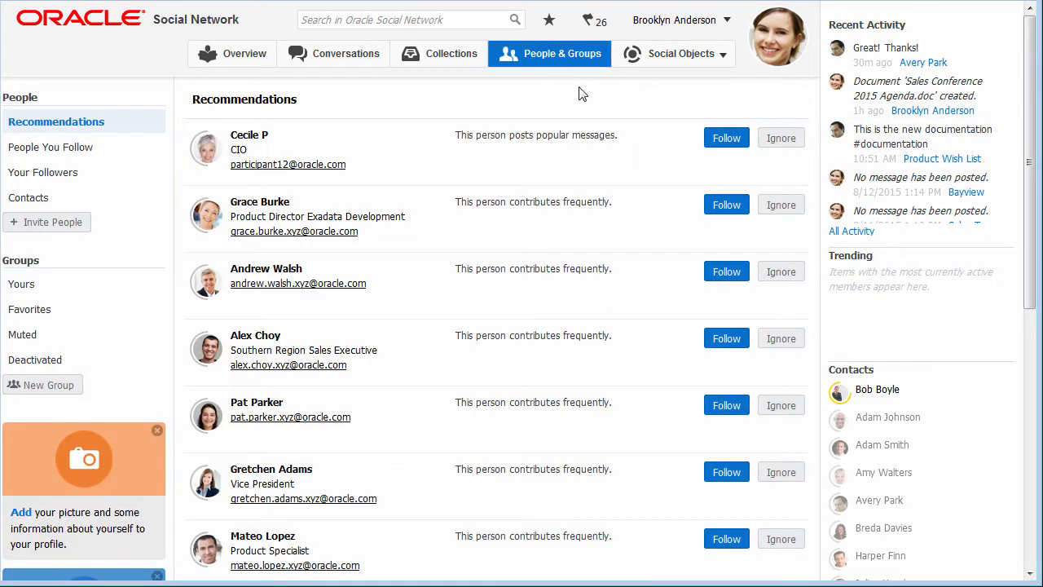
pyautogui.click(725, 137)
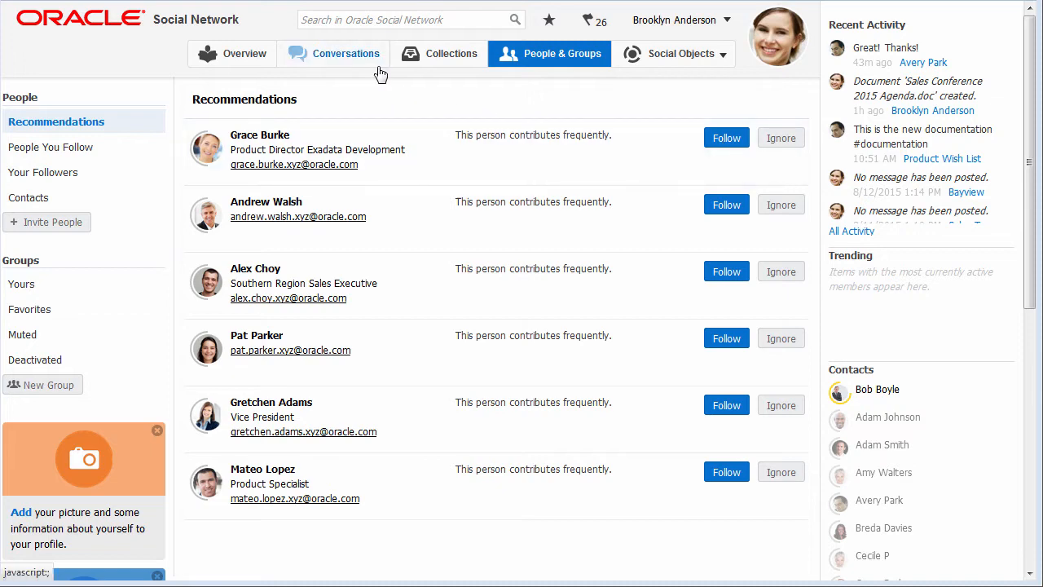
# - View the Sales Pitch for Acme conversation, then list People You Follow (Amy Walters, Bob Boyle, Breda Davies, Cecile P)
pyautogui.click(346, 52)
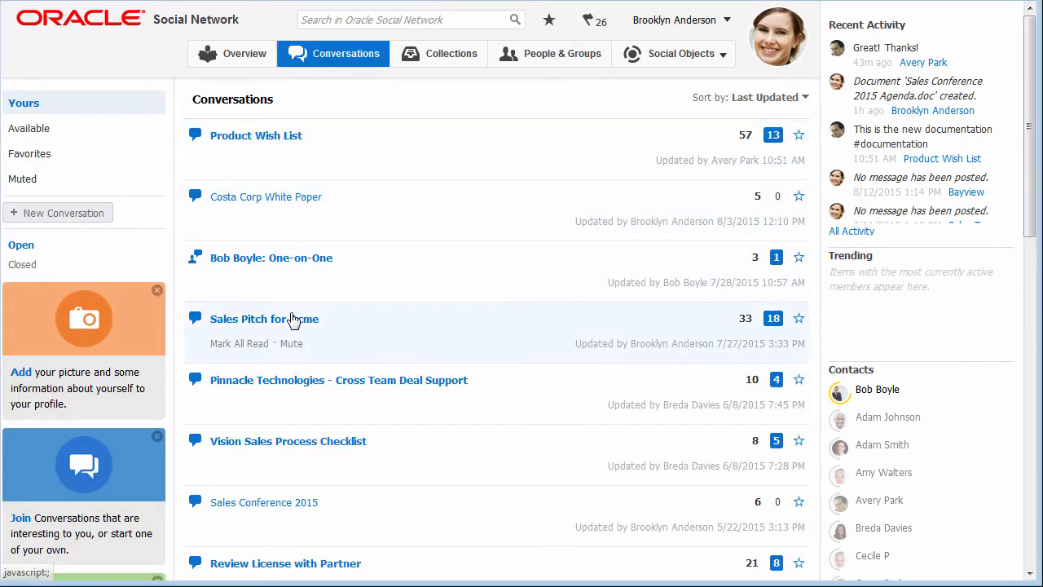
pyautogui.click(264, 318)
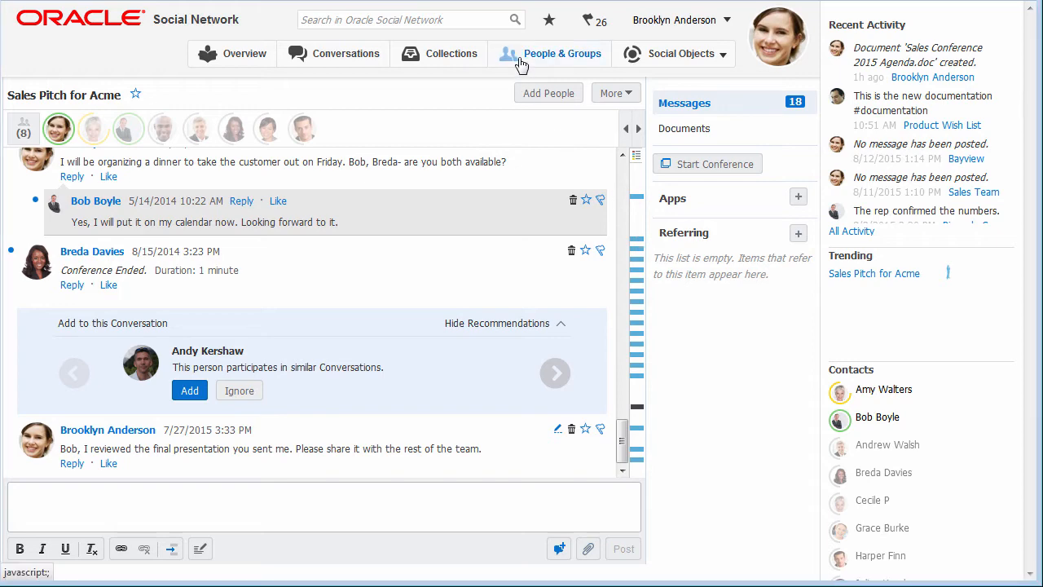
pyautogui.click(561, 53)
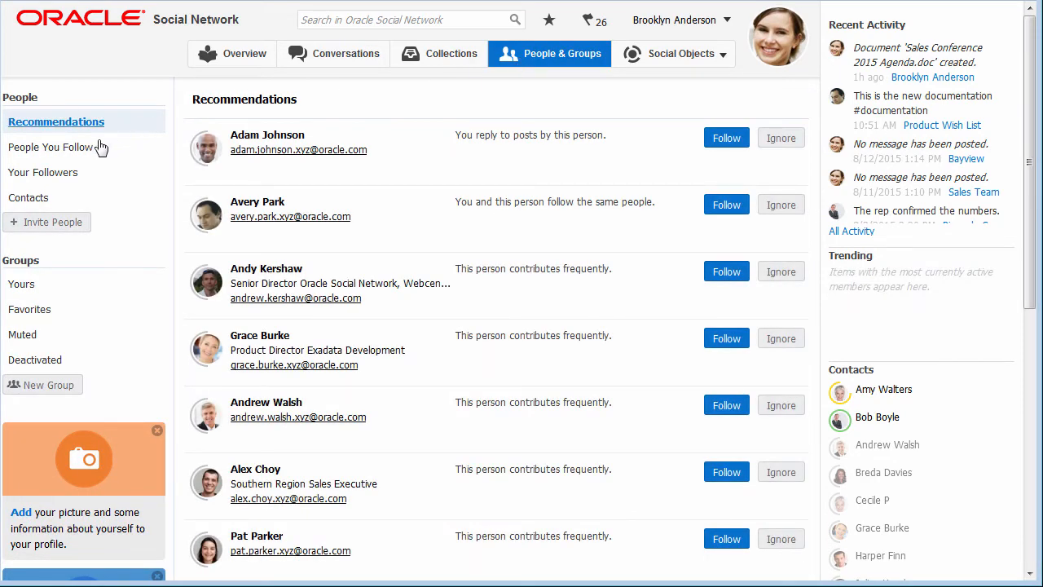
pyautogui.click(56, 147)
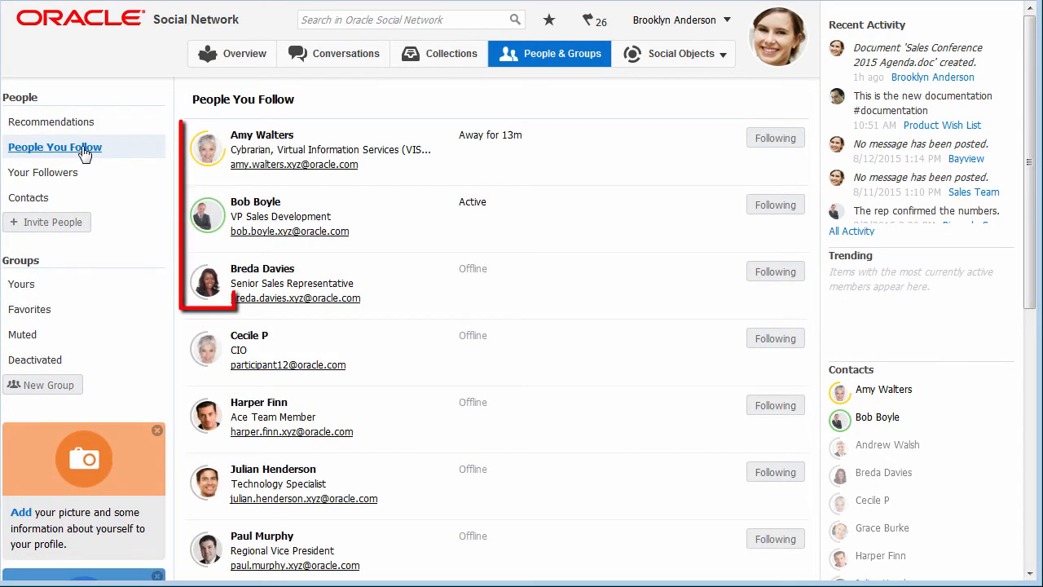